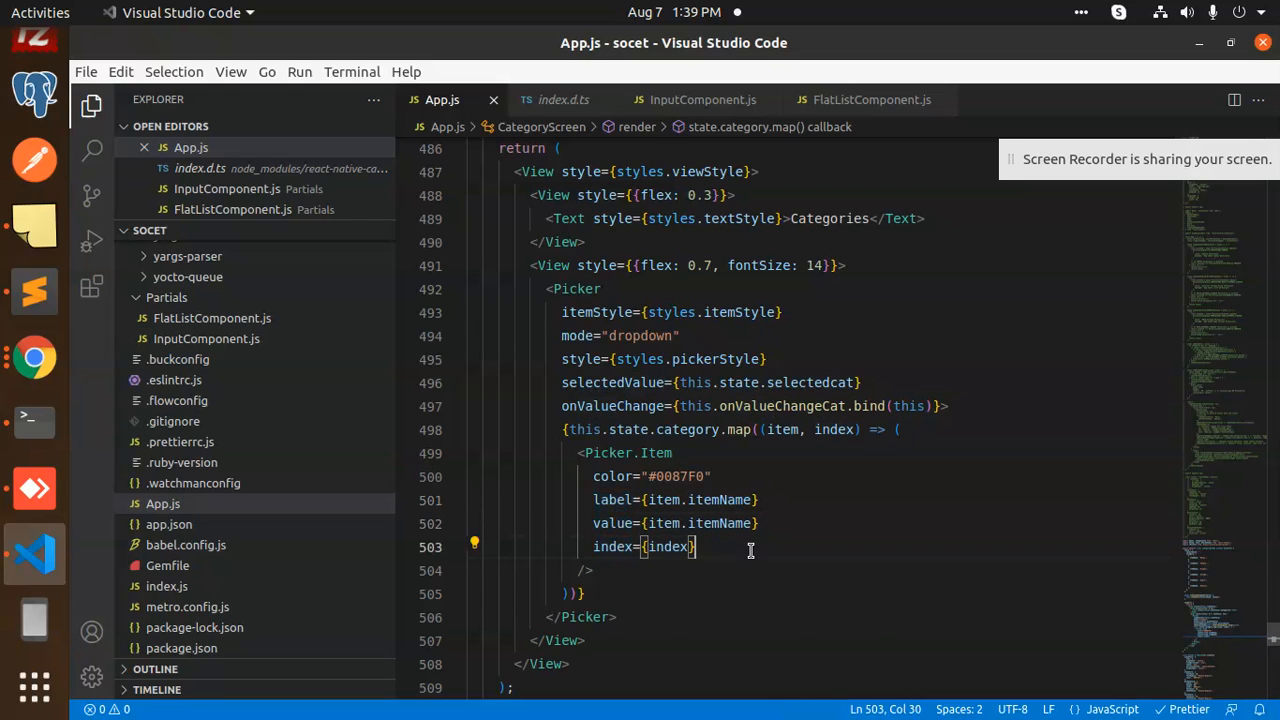
click(760, 500)
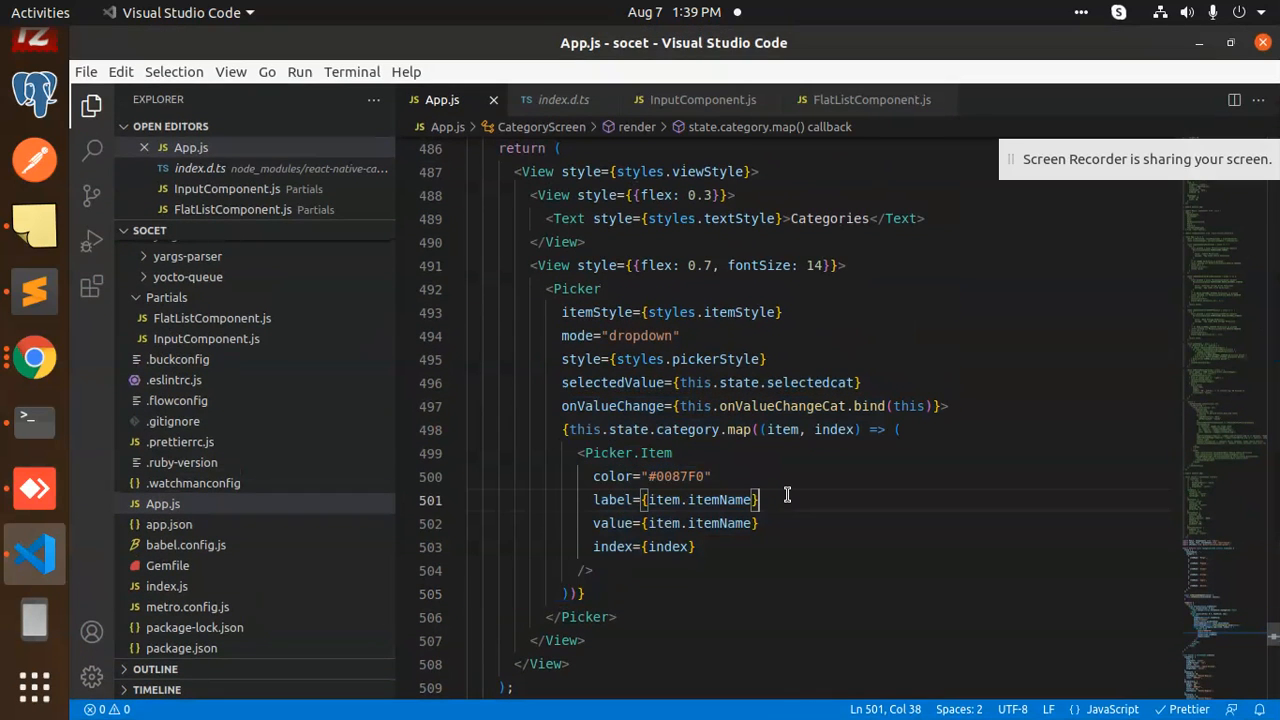